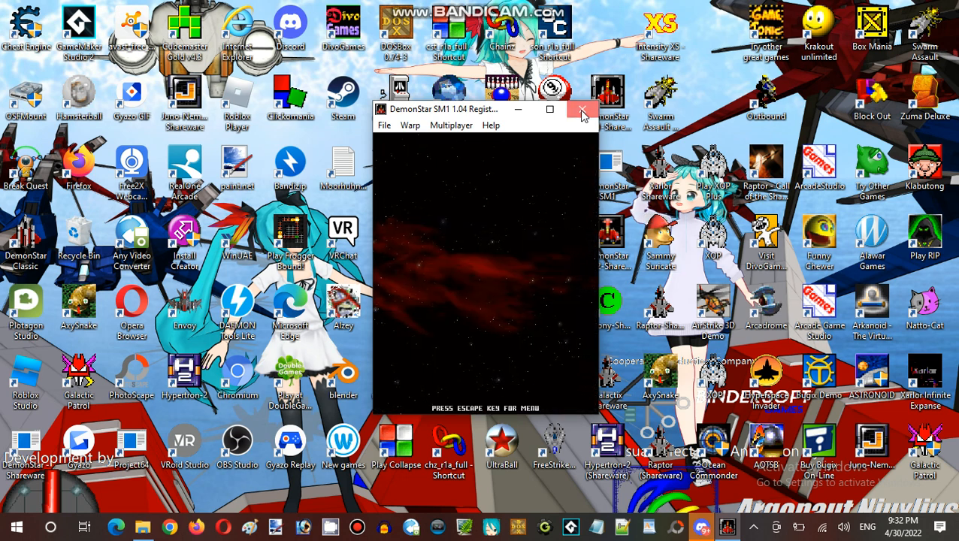
Close the DemonStar SM1 1.04 window with its top-right X button.
left_click(582, 109)
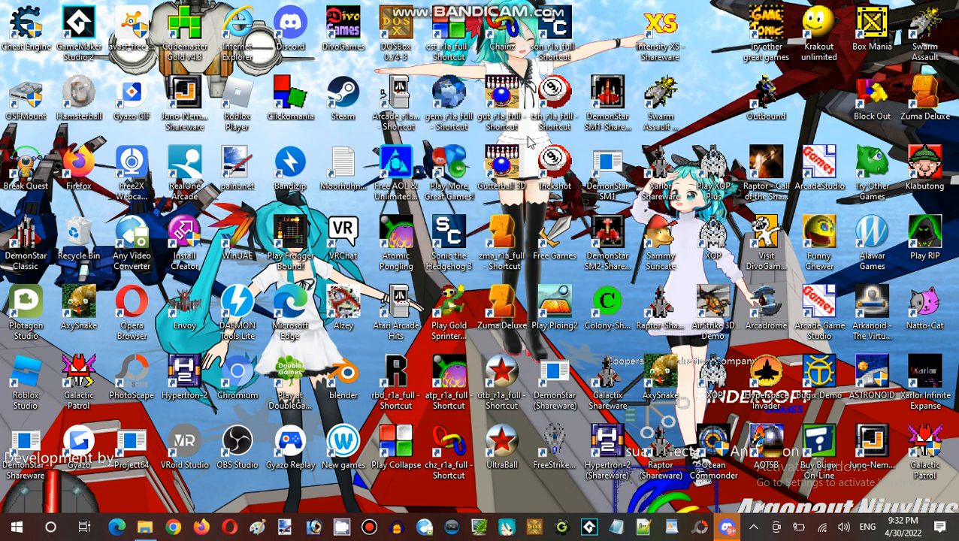